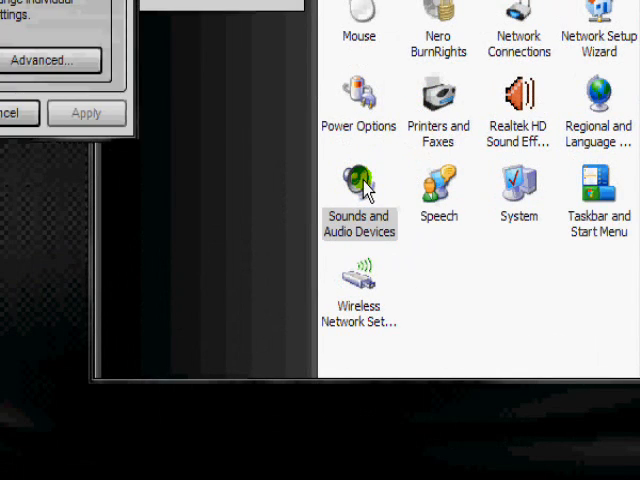
Open Sounds and Audio Devices and enable the taskbar volume icon
{"action": "double_click", "coordinate": [359, 185]}
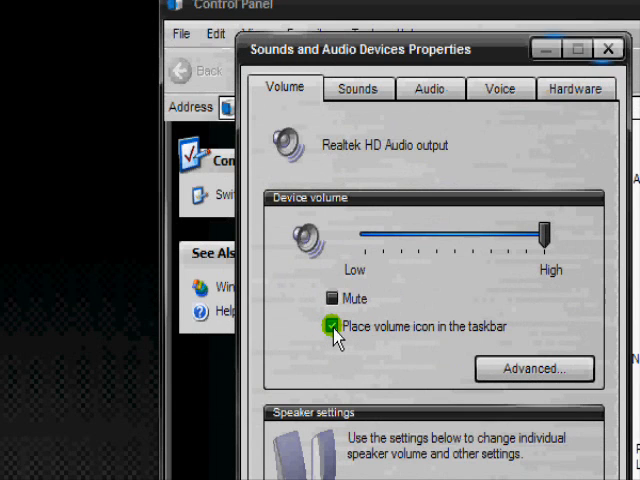
{"action": "left_click", "coordinate": [326, 326]}
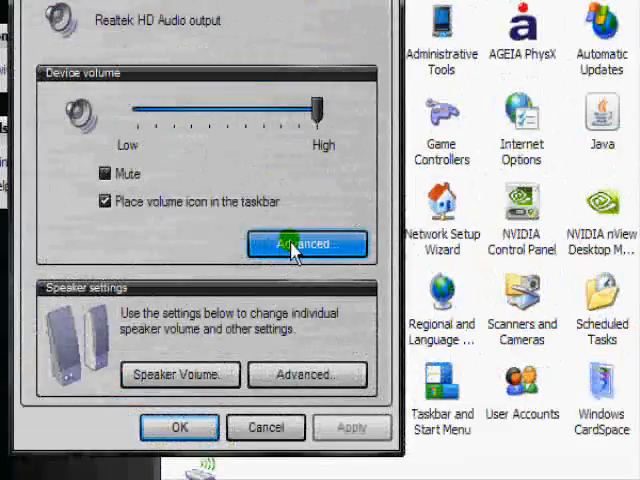
Open the Master Volume mixer at full volume and enable Advanced Controls
{"action": "left_click", "coordinate": [306, 244]}
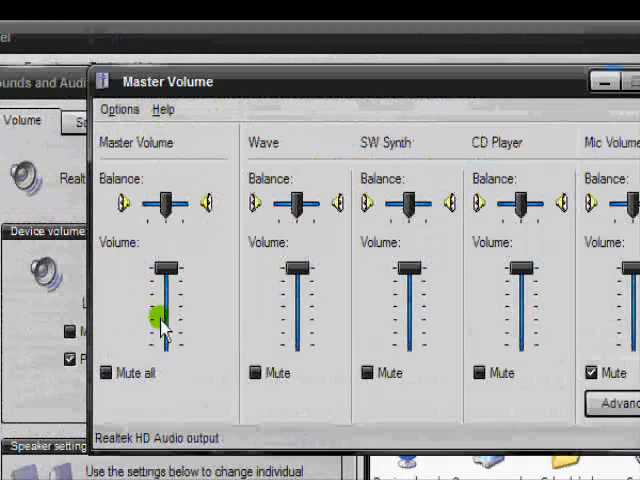
{"action": "left_click_drag", "start_coordinate": [162, 310], "coordinate": [165, 270]}
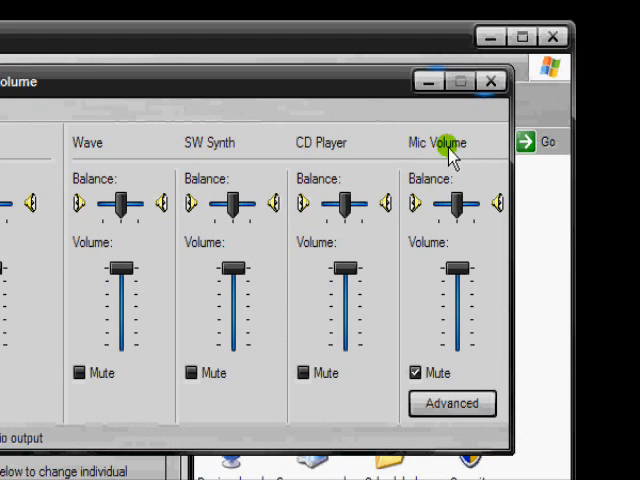
{"action": "left_click", "coordinate": [190, 149]}
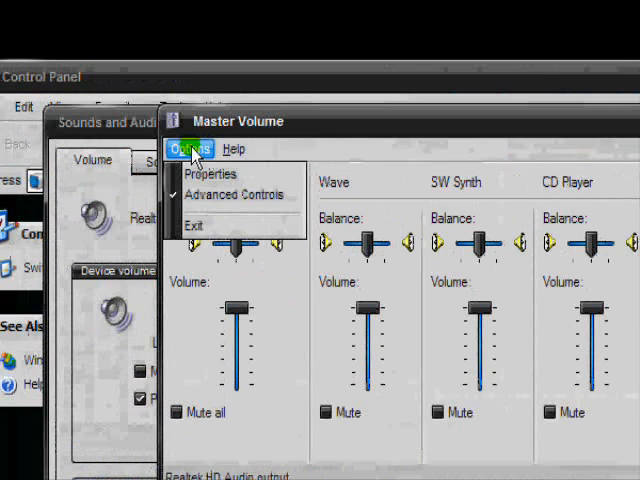
{"action": "left_click", "coordinate": [211, 173]}
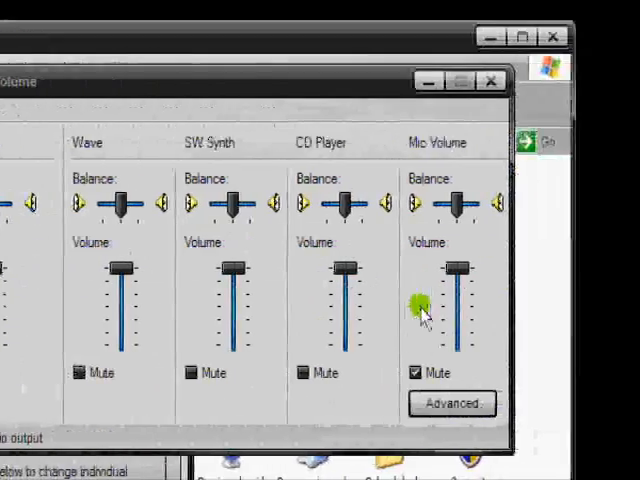
Raise the microphone playback volume to maximum and mute it
{"action": "left_click", "coordinate": [451, 404]}
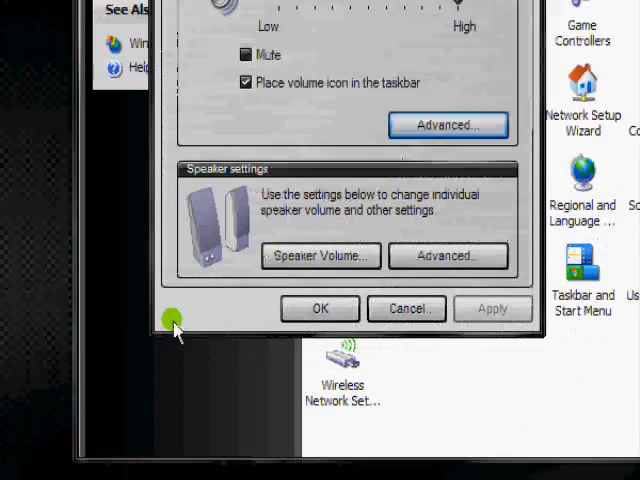
{"action": "left_click", "coordinate": [320, 256]}
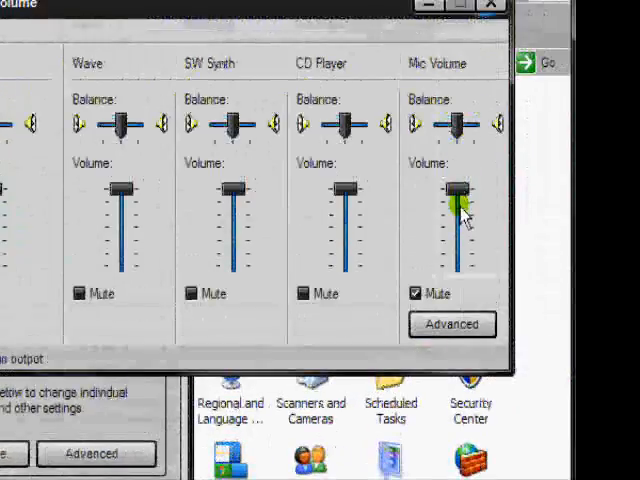
{"action": "left_click", "coordinate": [415, 293]}
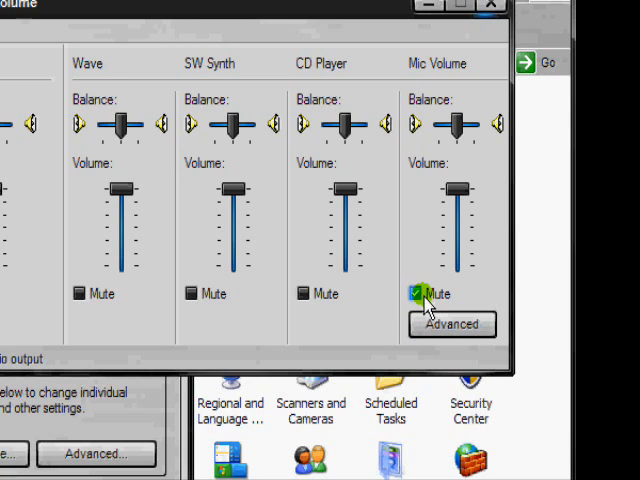
{"action": "left_click", "coordinate": [414, 293]}
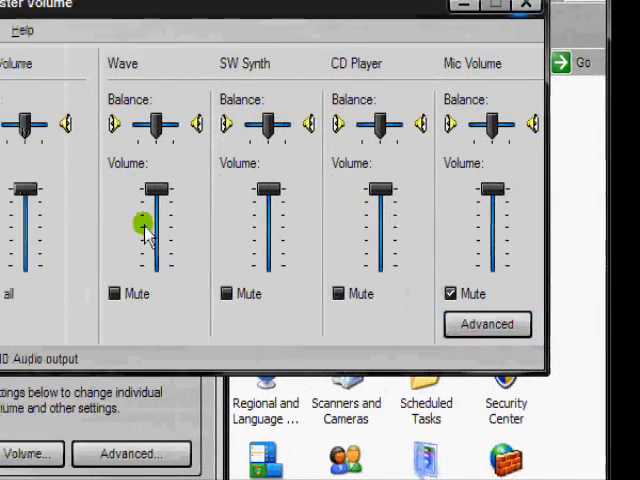
{"action": "left_click", "coordinate": [190, 149]}
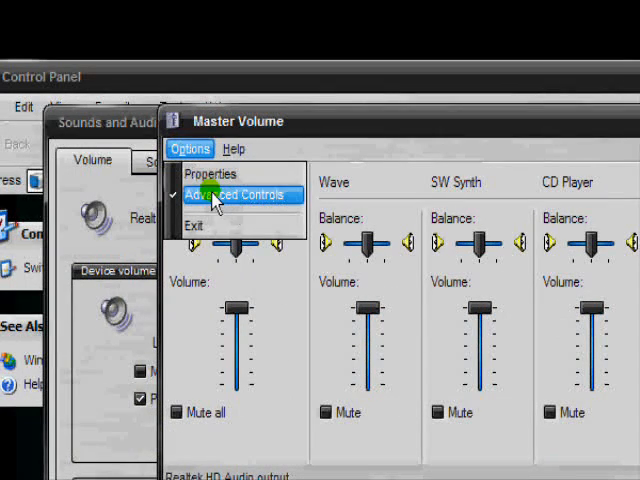
{"action": "left_click", "coordinate": [232, 193]}
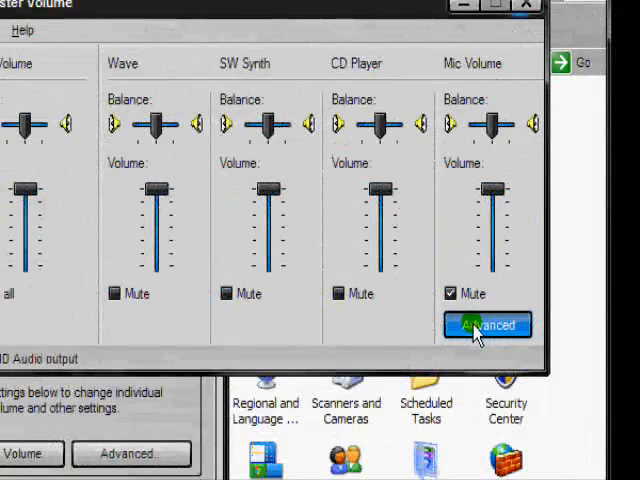
{"action": "left_click", "coordinate": [487, 325]}
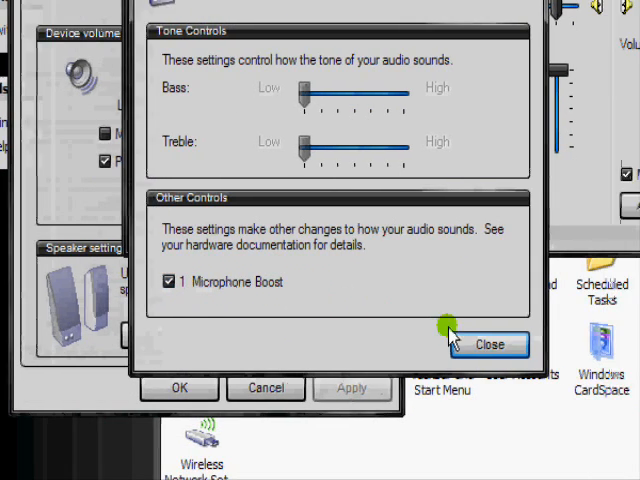
{"action": "left_click", "coordinate": [489, 344]}
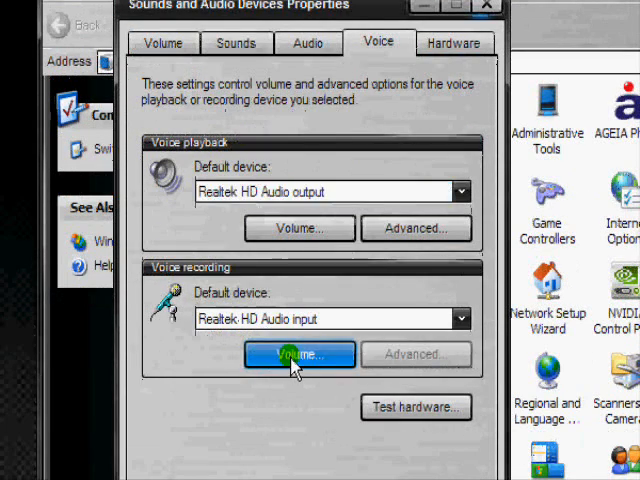
Mute Stereo Mix in the recording mixer, then close the mixer and sound properties
{"action": "left_click", "coordinate": [298, 354]}
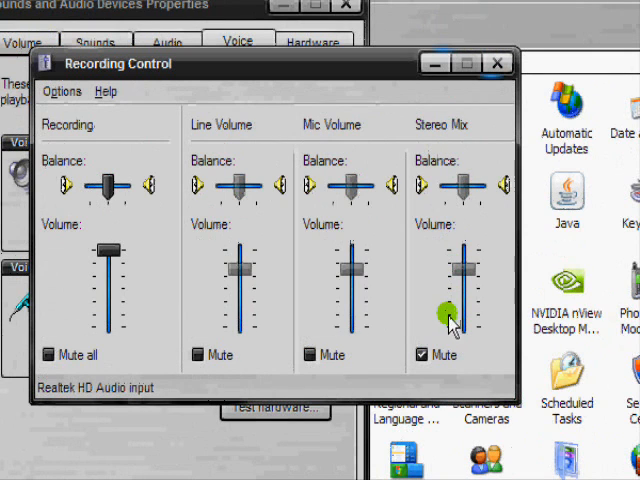
{"action": "mouse_move", "coordinate": [448, 130]}
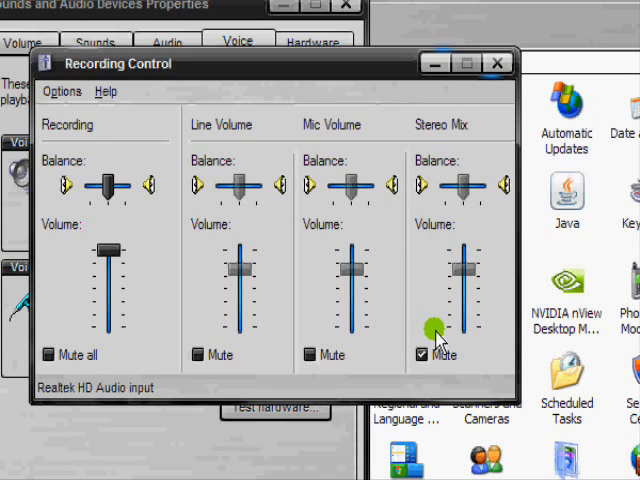
{"action": "left_click", "coordinate": [421, 355]}
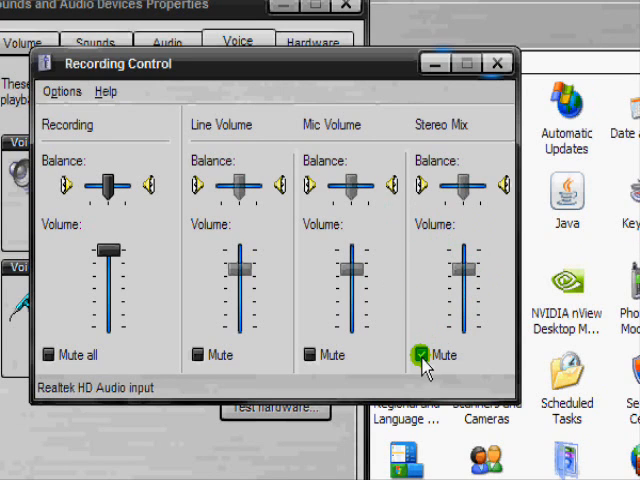
{"action": "left_click", "coordinate": [417, 354]}
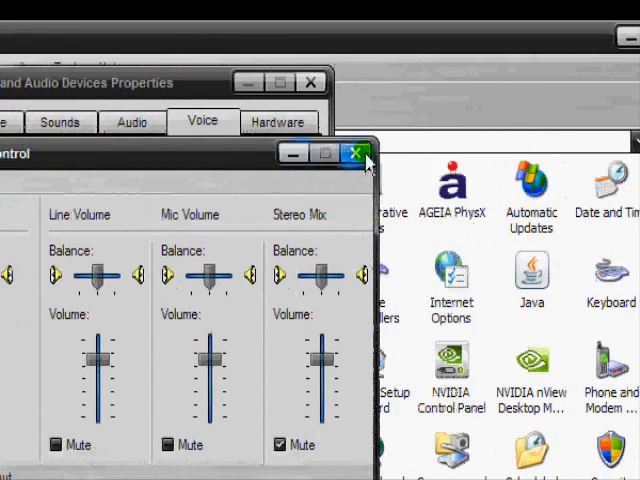
{"action": "left_click", "coordinate": [354, 154]}
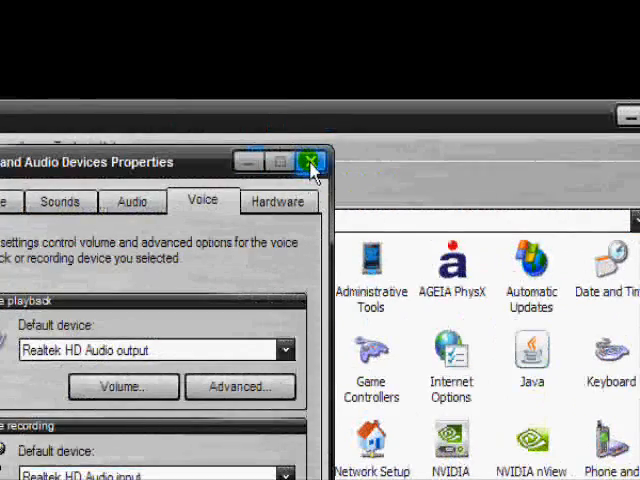
{"action": "left_click", "coordinate": [311, 162]}
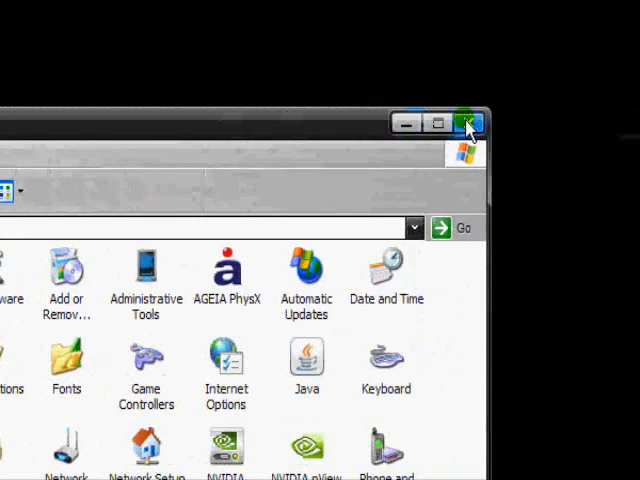
Close Control Panel and the volume mixer, returning to the desktop dock
{"action": "left_click", "coordinate": [469, 123]}
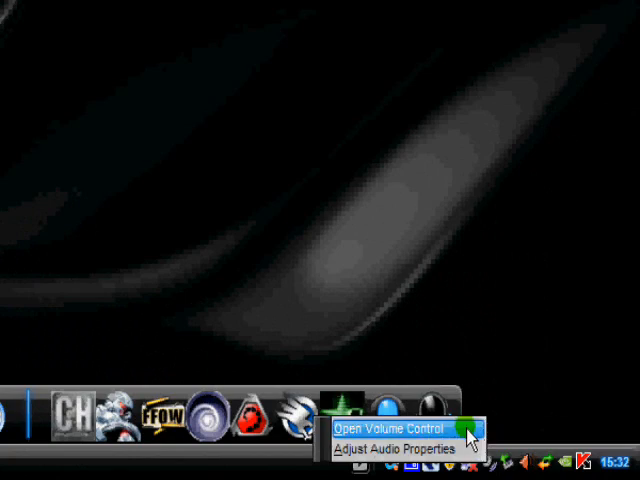
{"action": "left_click", "coordinate": [395, 431]}
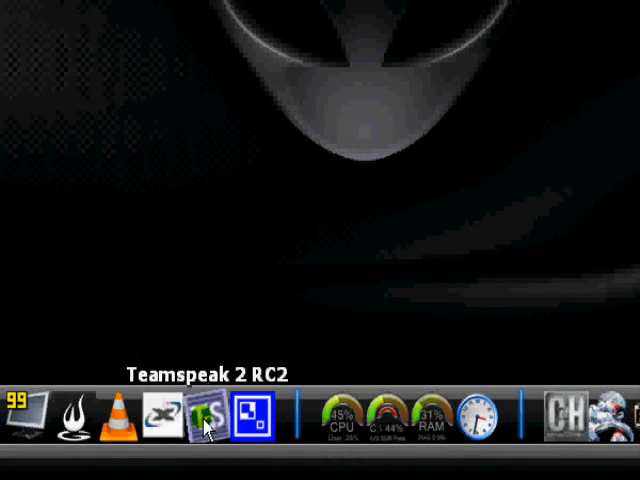
Launch TeamSpeak 2 and set the Sound Settings output volume to normal
{"action": "left_click", "coordinate": [202, 418]}
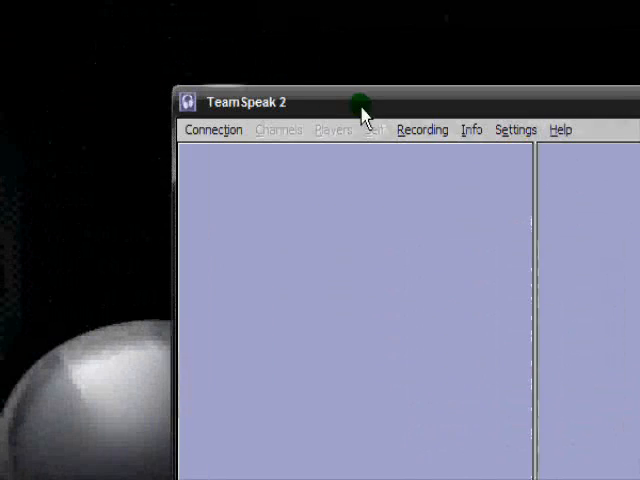
{"action": "left_click", "coordinate": [446, 129]}
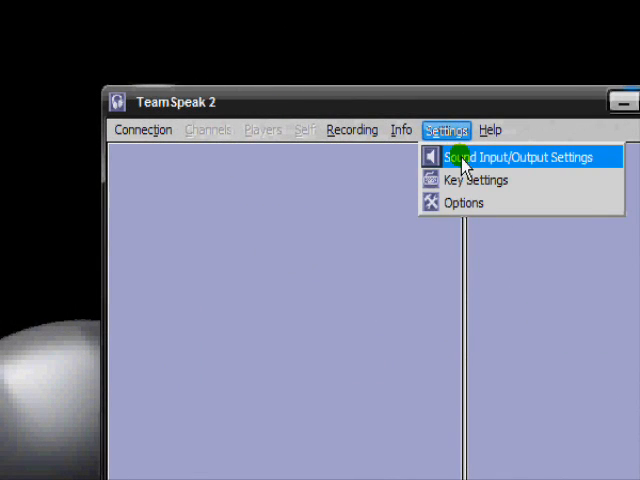
{"action": "left_click", "coordinate": [513, 157]}
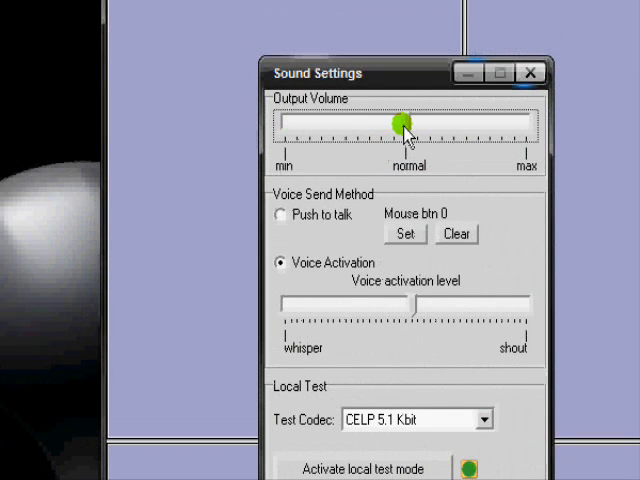
{"action": "left_click_drag", "start_coordinate": [402, 124], "coordinate": [440, 124]}
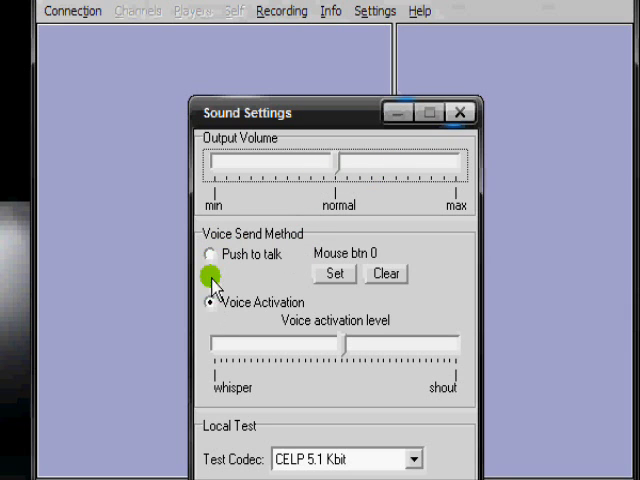
Bind push-to-talk to G, then return to Voice Activation at a mid activation level
{"action": "left_click", "coordinate": [210, 254]}
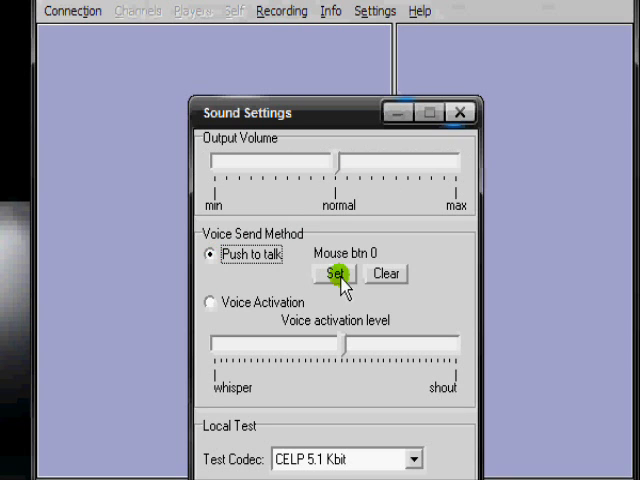
{"action": "left_click", "coordinate": [335, 274]}
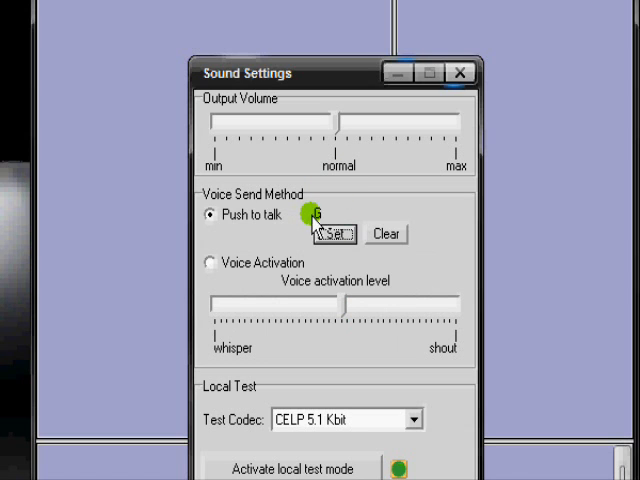
{"action": "left_click", "coordinate": [211, 262]}
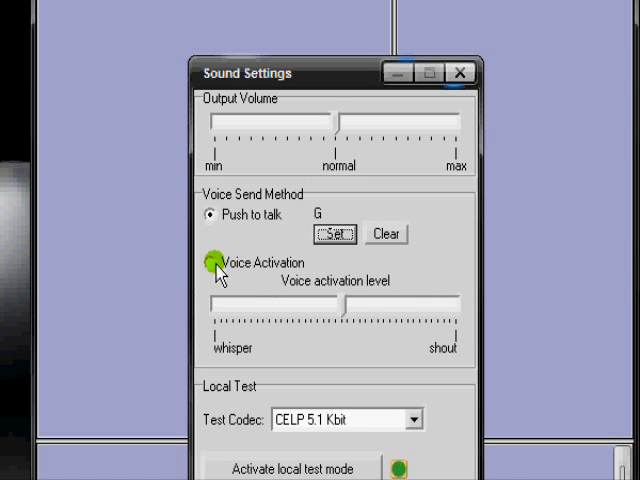
{"action": "left_click", "coordinate": [210, 263]}
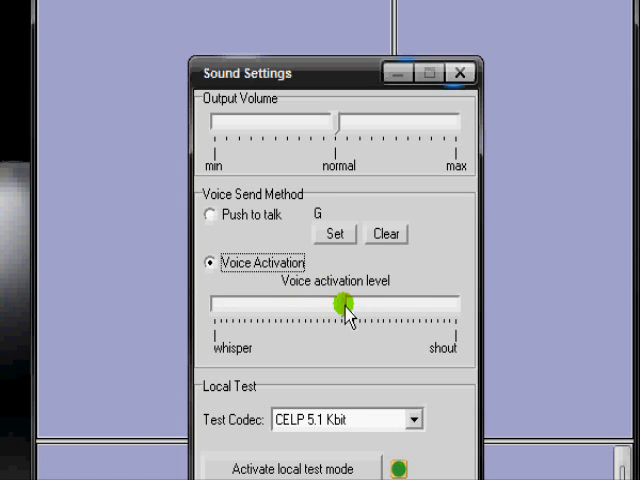
{"action": "left_click_drag", "start_coordinate": [345, 305], "coordinate": [260, 307]}
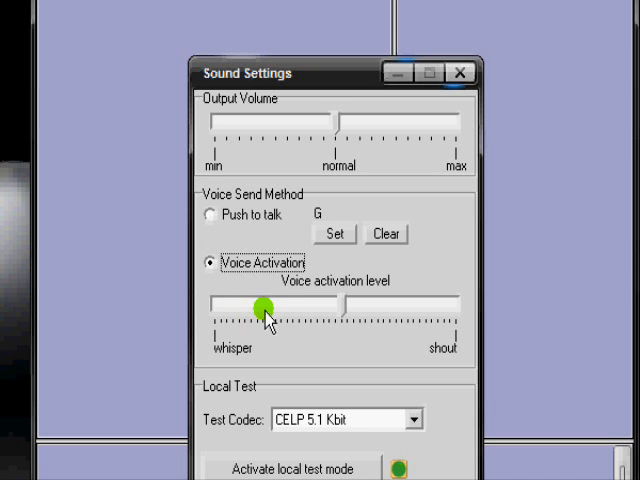
{"action": "left_click_drag", "start_coordinate": [258, 305], "coordinate": [443, 305]}
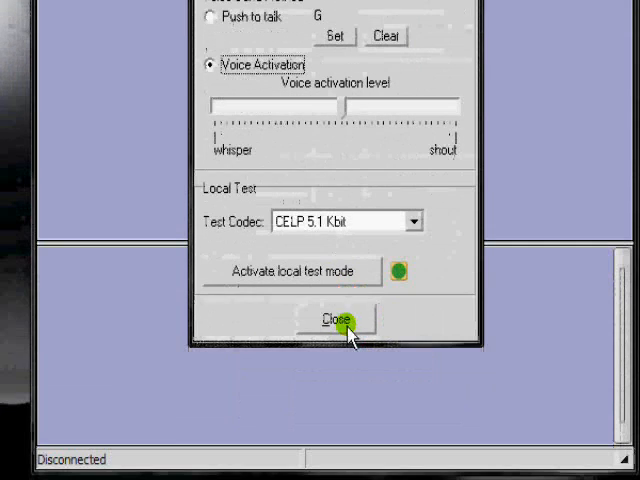
In TeamSpeak Options, choose the Direct Sound driver and adjust its buffer size
{"action": "left_click", "coordinate": [338, 318]}
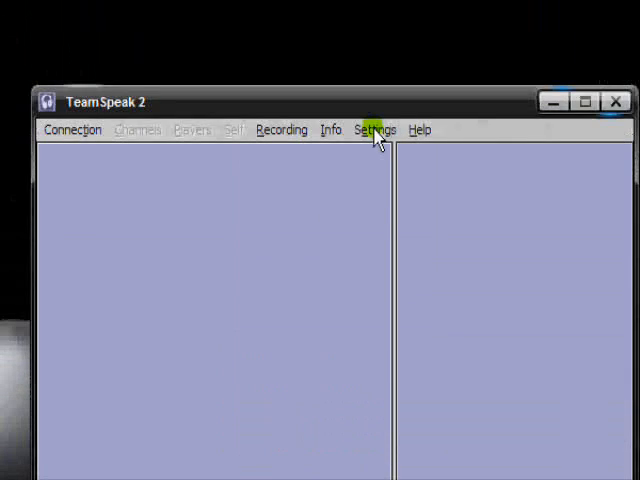
{"action": "left_click", "coordinate": [375, 129]}
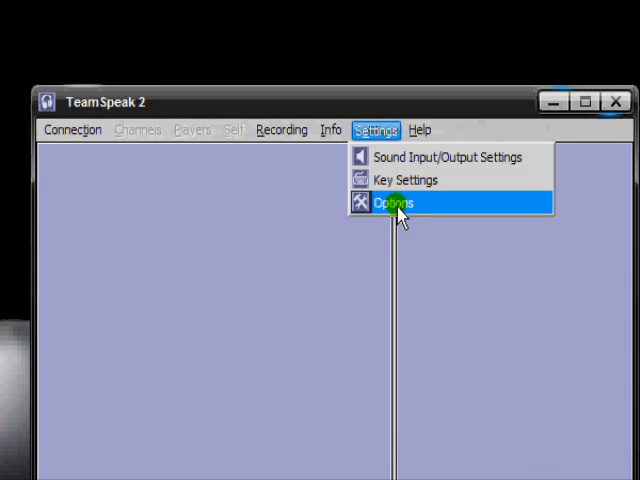
{"action": "left_click", "coordinate": [391, 202]}
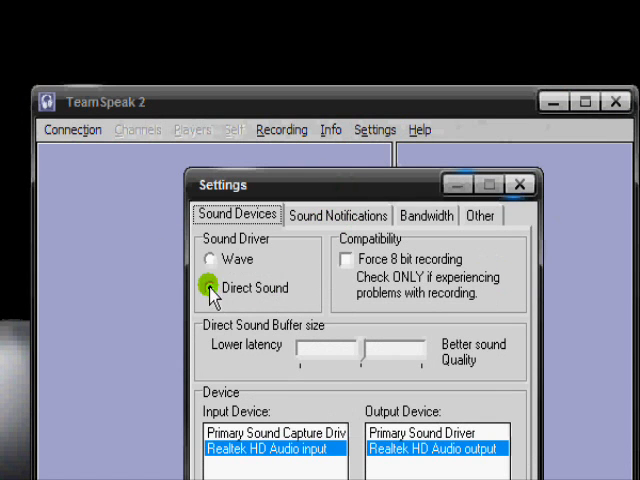
{"action": "left_click", "coordinate": [210, 288]}
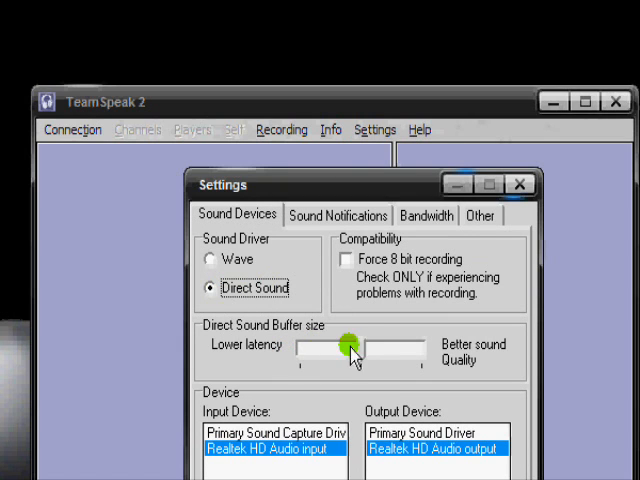
{"action": "left_click_drag", "start_coordinate": [345, 345], "coordinate": [305, 345]}
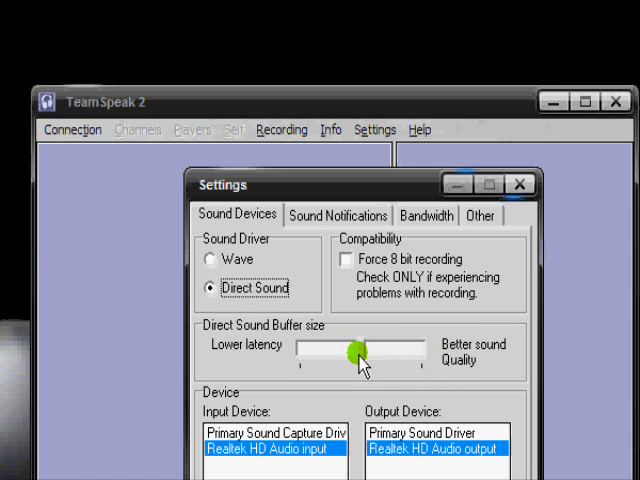
{"action": "left_click_drag", "start_coordinate": [355, 352], "coordinate": [410, 352]}
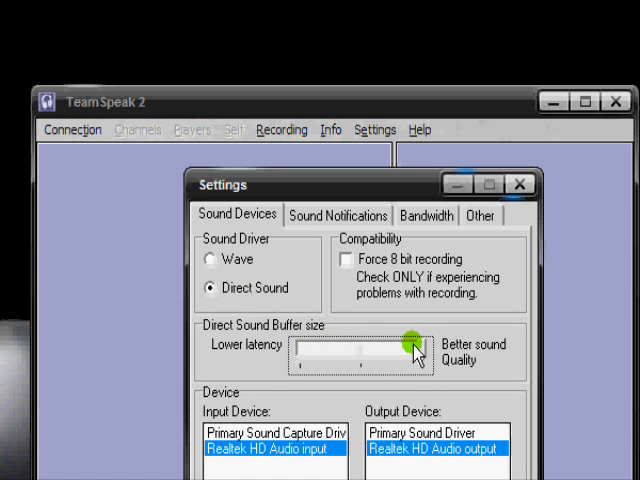
{"action": "left_click_drag", "start_coordinate": [415, 350], "coordinate": [352, 350]}
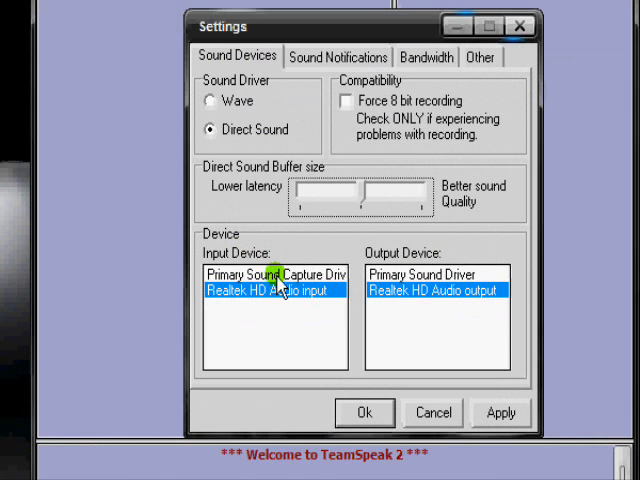
Select Realtek HD Audio for input and output and apply
{"action": "left_click", "coordinate": [438, 274]}
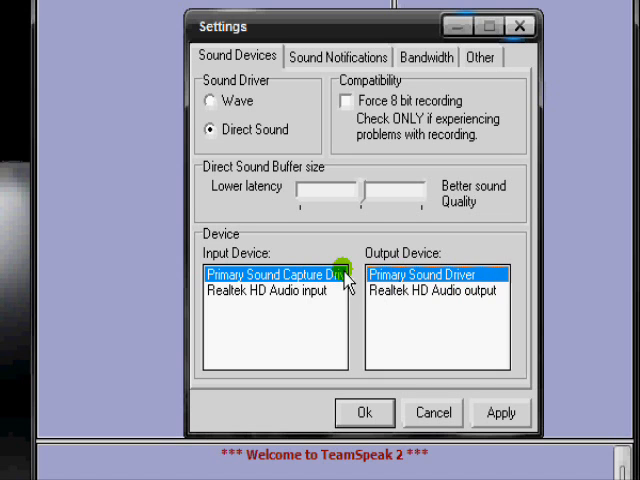
{"action": "left_click", "coordinate": [270, 290]}
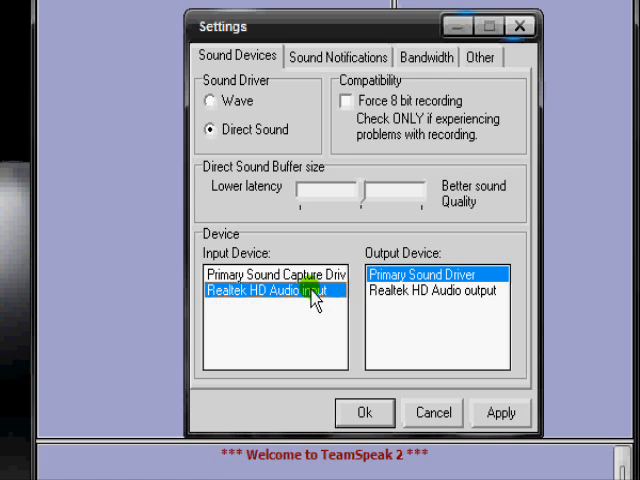
{"action": "left_click", "coordinate": [436, 291]}
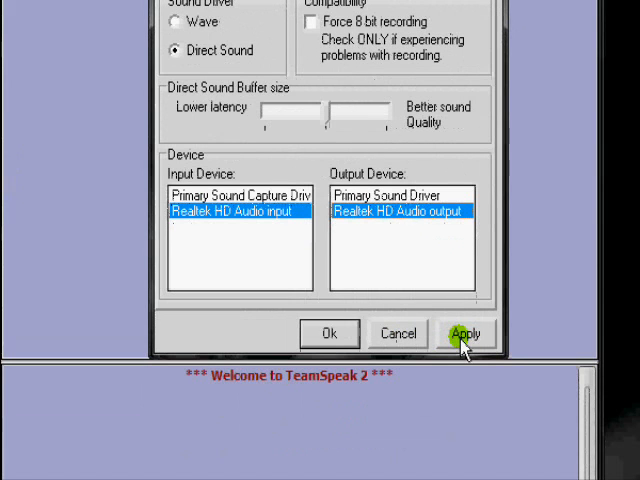
{"action": "left_click", "coordinate": [466, 333]}
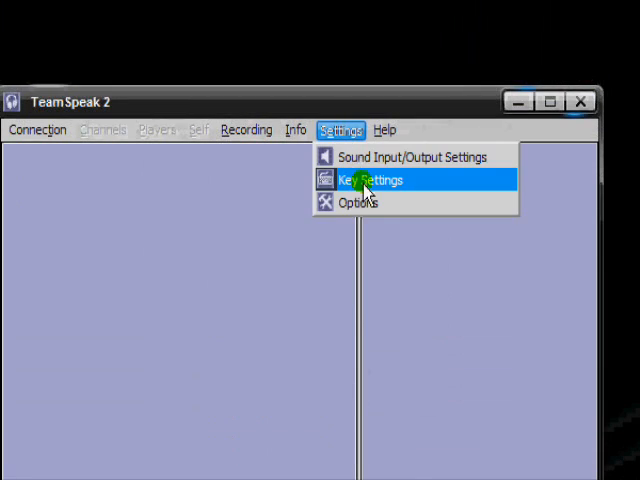
Clear the Player joined notification sound and confirm the options with Ok
{"action": "left_click", "coordinate": [412, 156]}
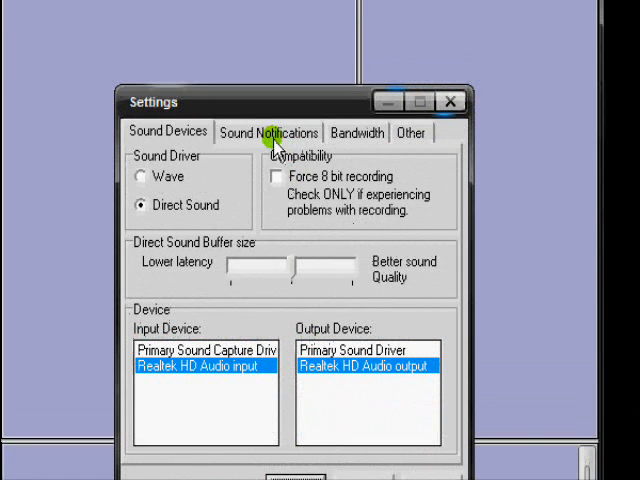
{"action": "left_click", "coordinate": [272, 132]}
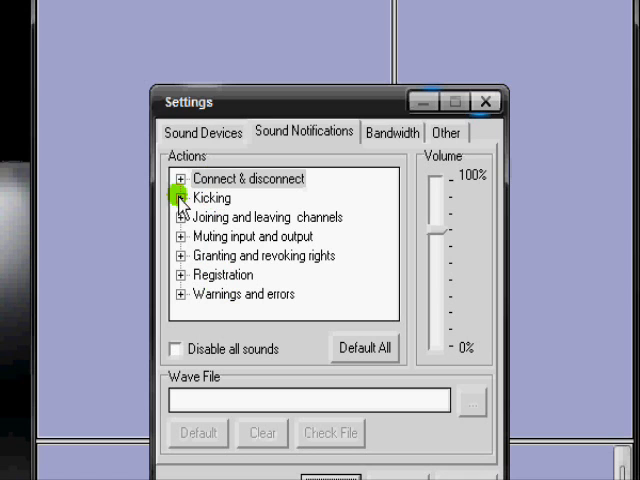
{"action": "left_click", "coordinate": [179, 198]}
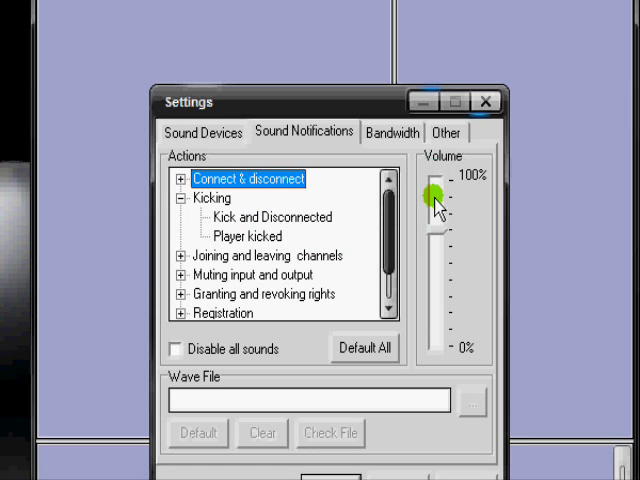
{"action": "left_click", "coordinate": [262, 217]}
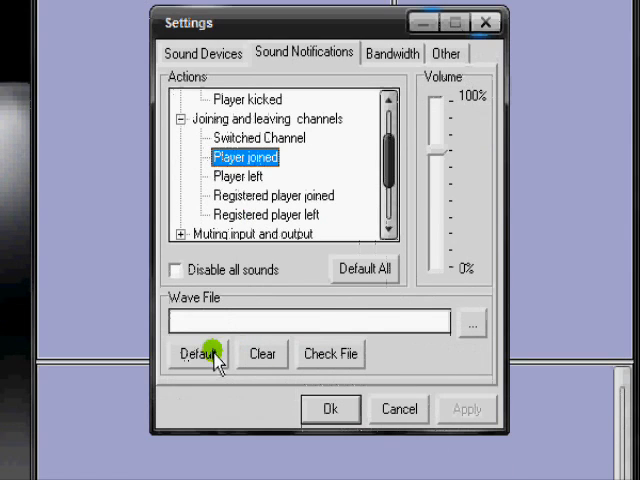
{"action": "left_click", "coordinate": [196, 353]}
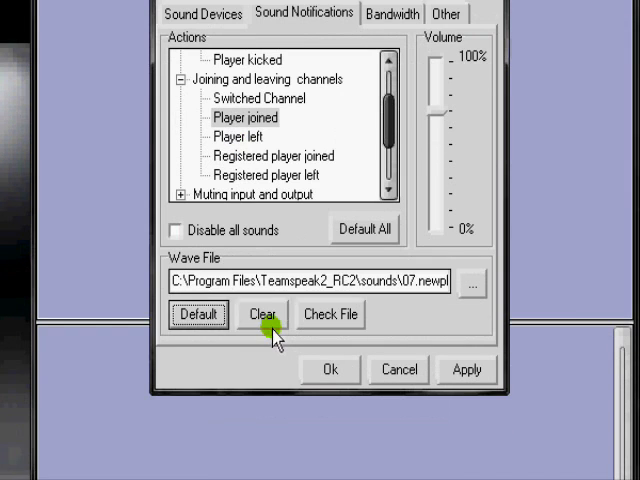
{"action": "left_click", "coordinate": [262, 314]}
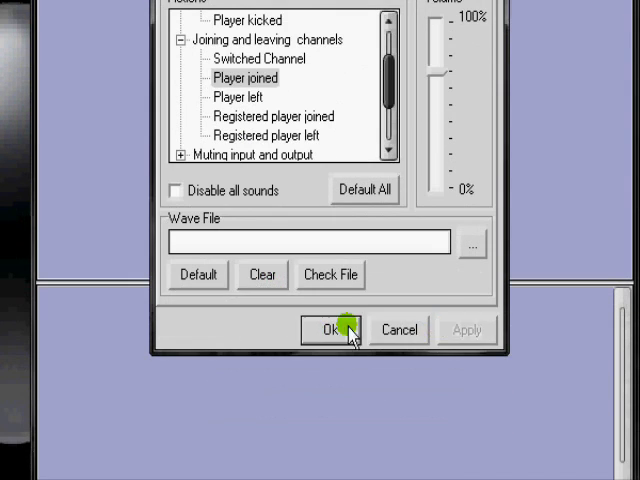
{"action": "left_click", "coordinate": [322, 329]}
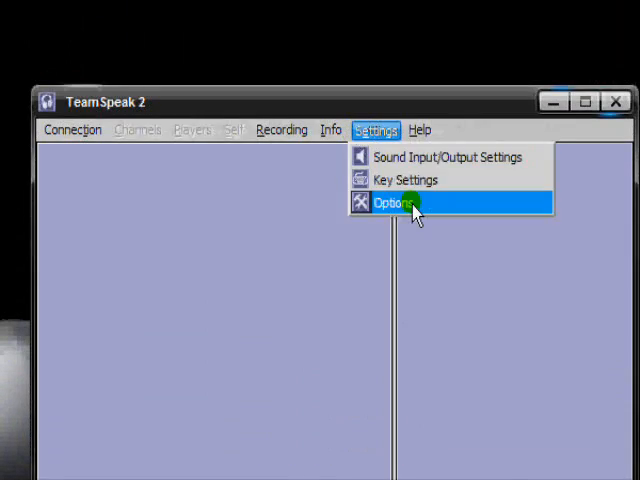
{"action": "left_click", "coordinate": [383, 203]}
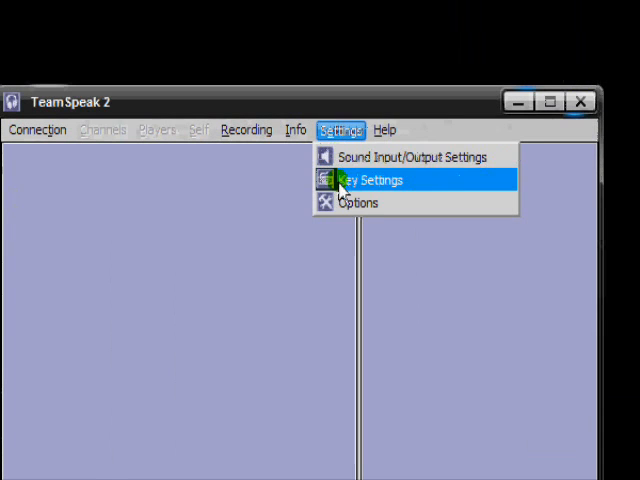
Open Key Settings to review the mute bindings and start a new binding
{"action": "left_click", "coordinate": [368, 180]}
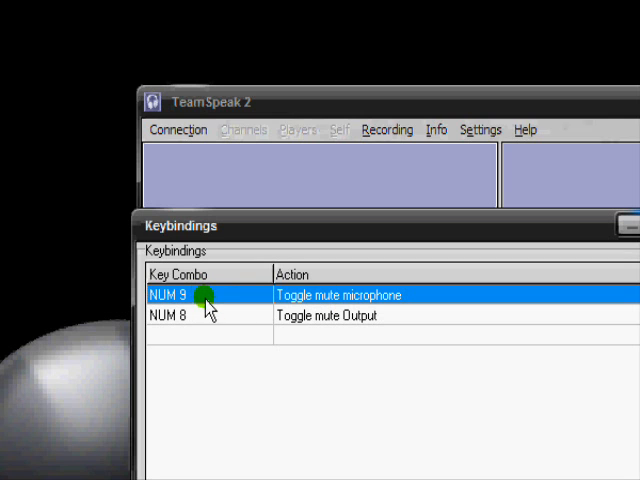
{"action": "mouse_move", "coordinate": [325, 295]}
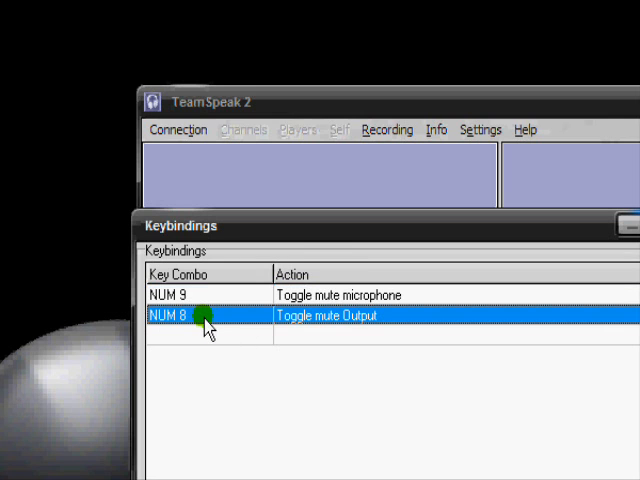
{"action": "mouse_move", "coordinate": [343, 325]}
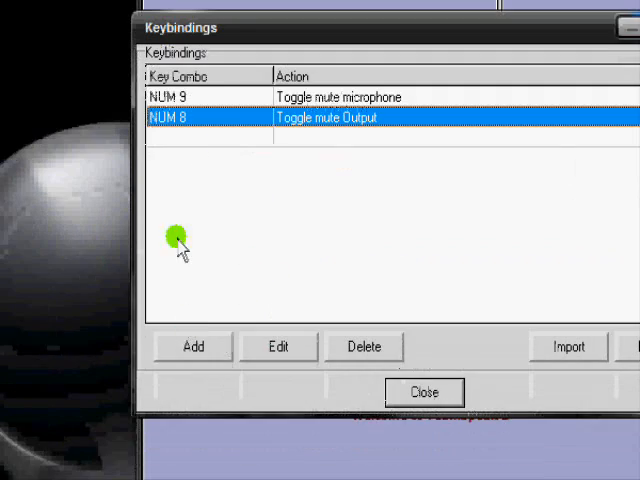
{"action": "left_click", "coordinate": [278, 346]}
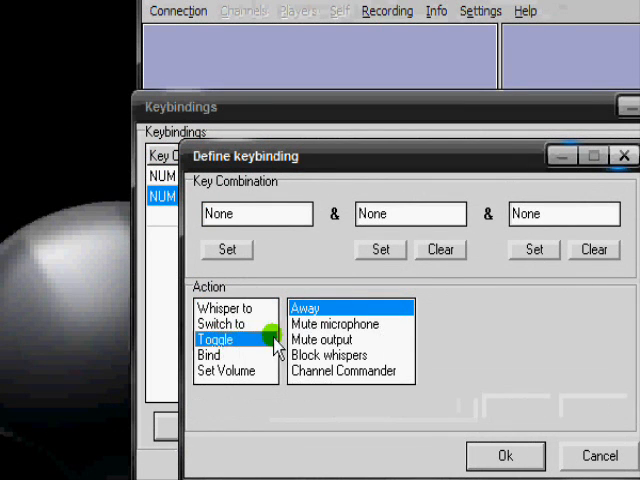
Add a keybinding that toggles microphone mute with NUM 9
{"action": "left_click", "coordinate": [334, 323]}
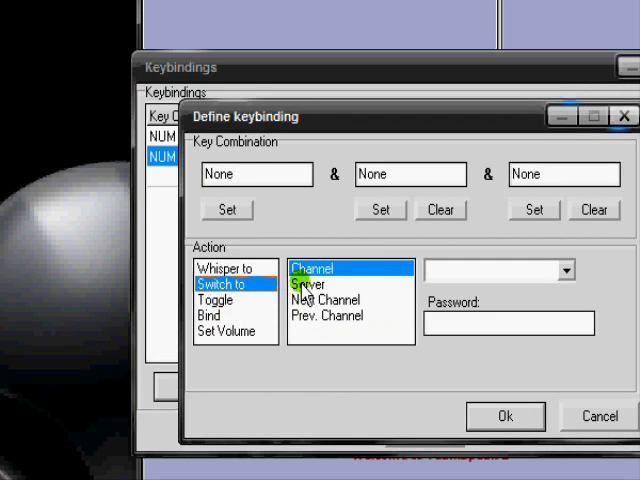
{"action": "left_click", "coordinate": [328, 314]}
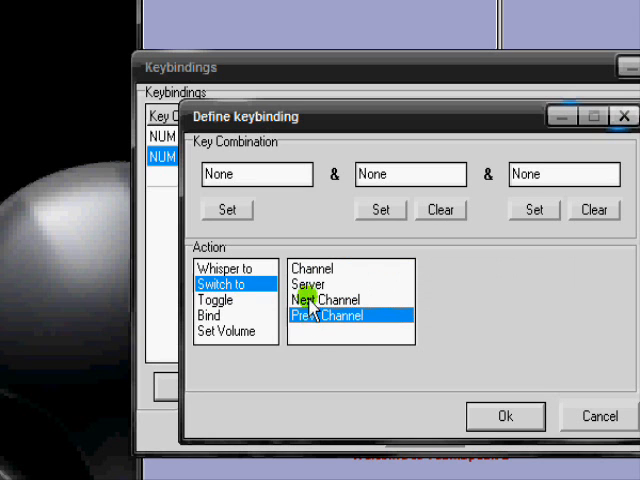
{"action": "left_click", "coordinate": [310, 284]}
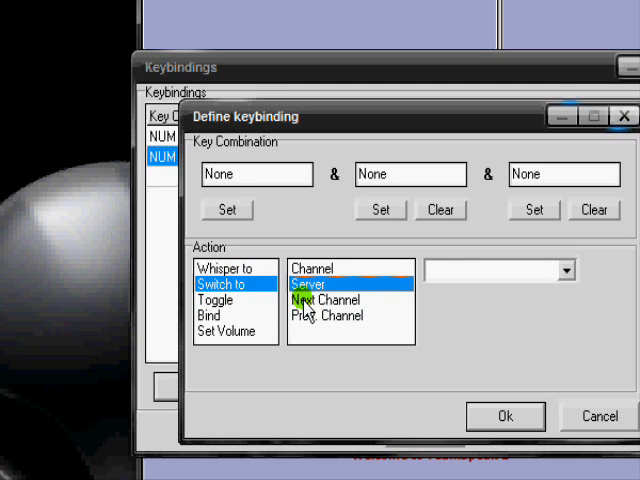
{"action": "left_click", "coordinate": [215, 299]}
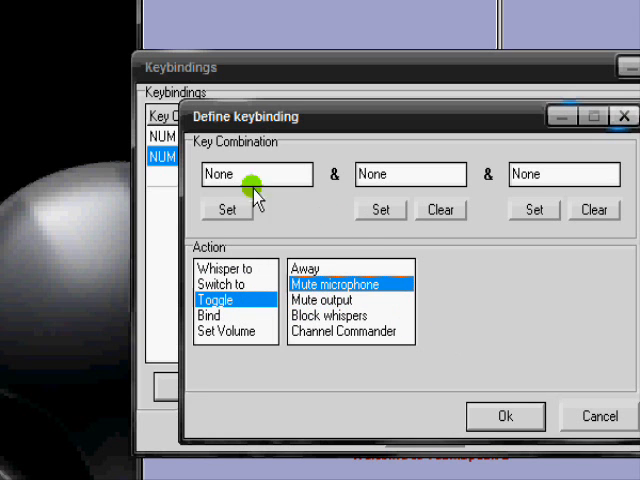
{"action": "left_click", "coordinate": [226, 209]}
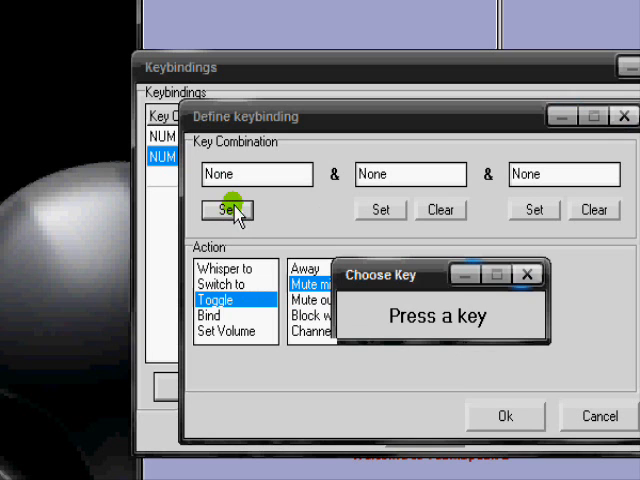
{"action": "key", "text": "num9"}
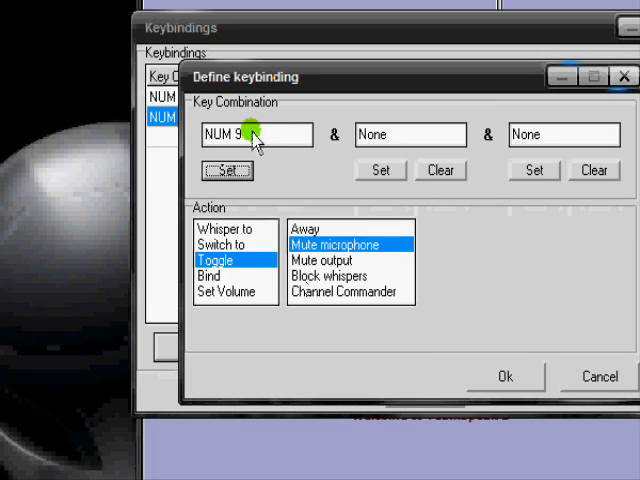
{"action": "left_click", "coordinate": [505, 376]}
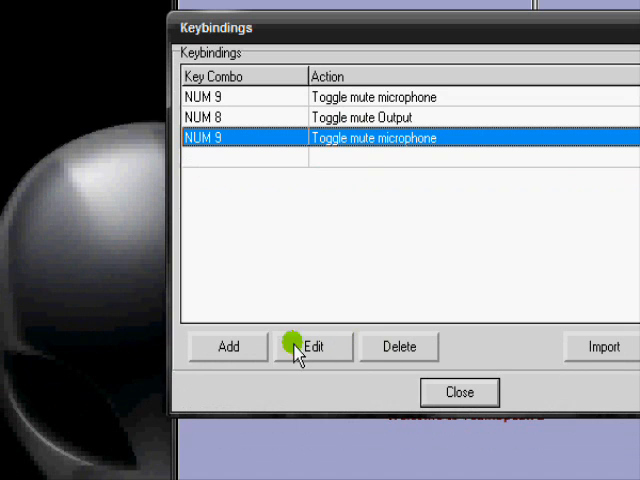
Review the duplicate NUM 9 microphone-mute binding unchanged, then delete it
{"action": "left_click", "coordinate": [313, 346]}
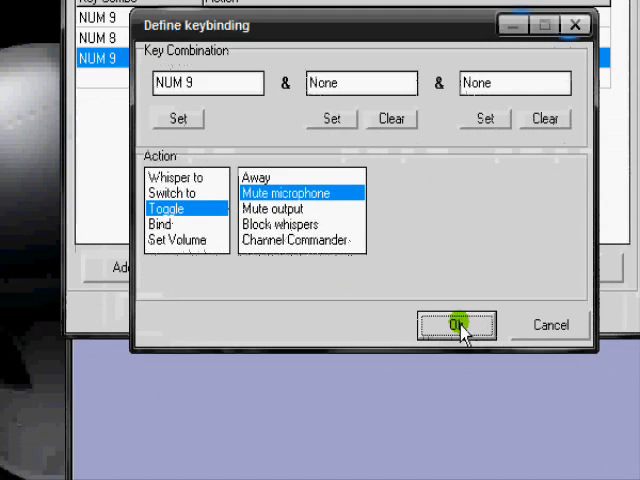
{"action": "left_click", "coordinate": [456, 325]}
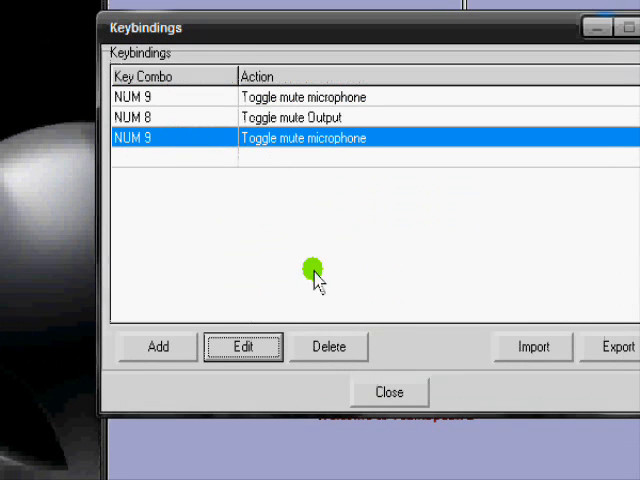
{"action": "left_click", "coordinate": [328, 346]}
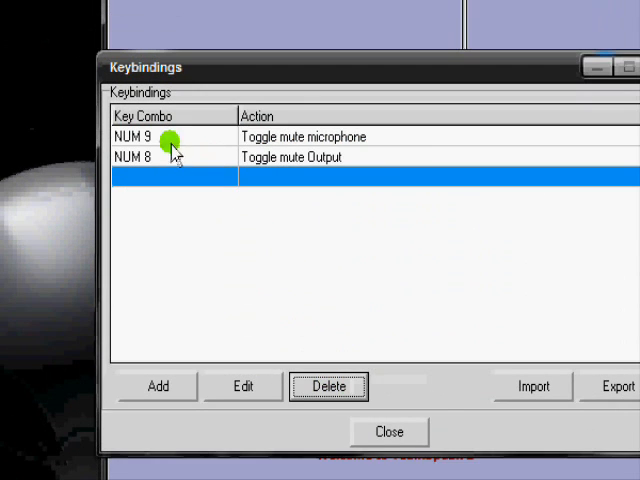